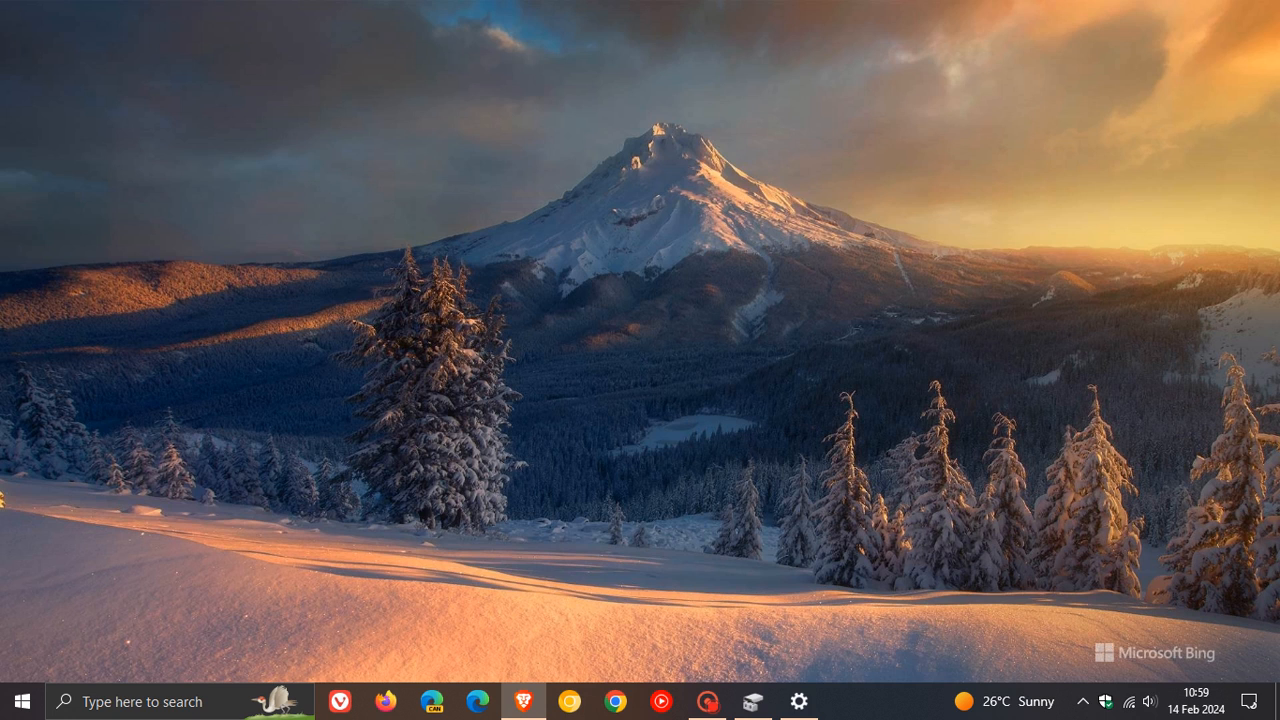
mouse_move(938, 480)
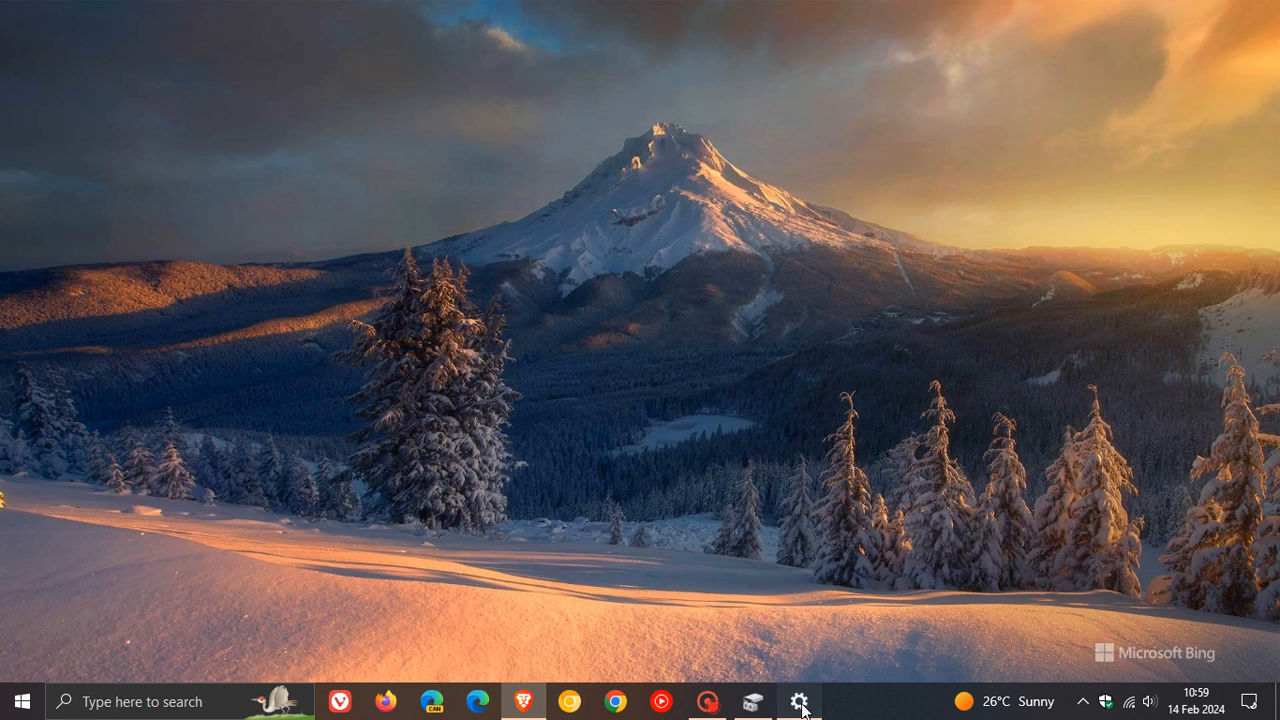
- Restore the Settings window to show the update history with 50 quality updates
left_click(800, 700)
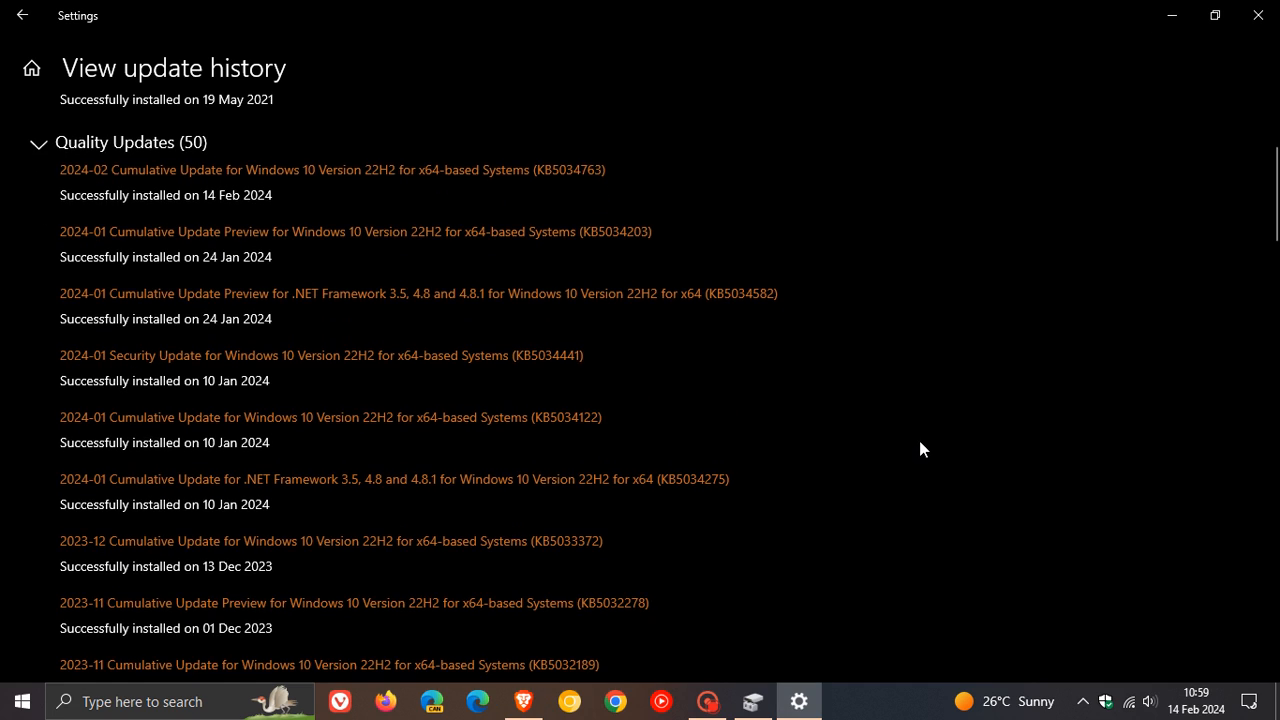
mouse_move(342, 340)
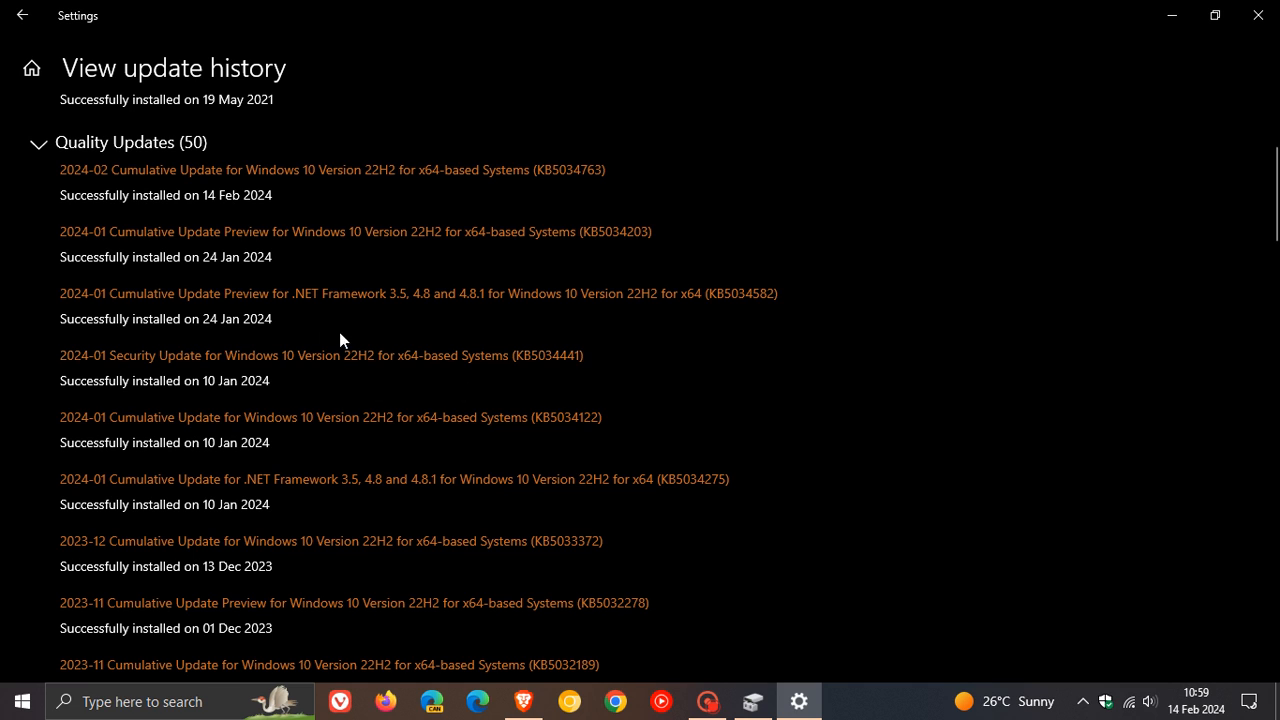
mouse_move(476, 336)
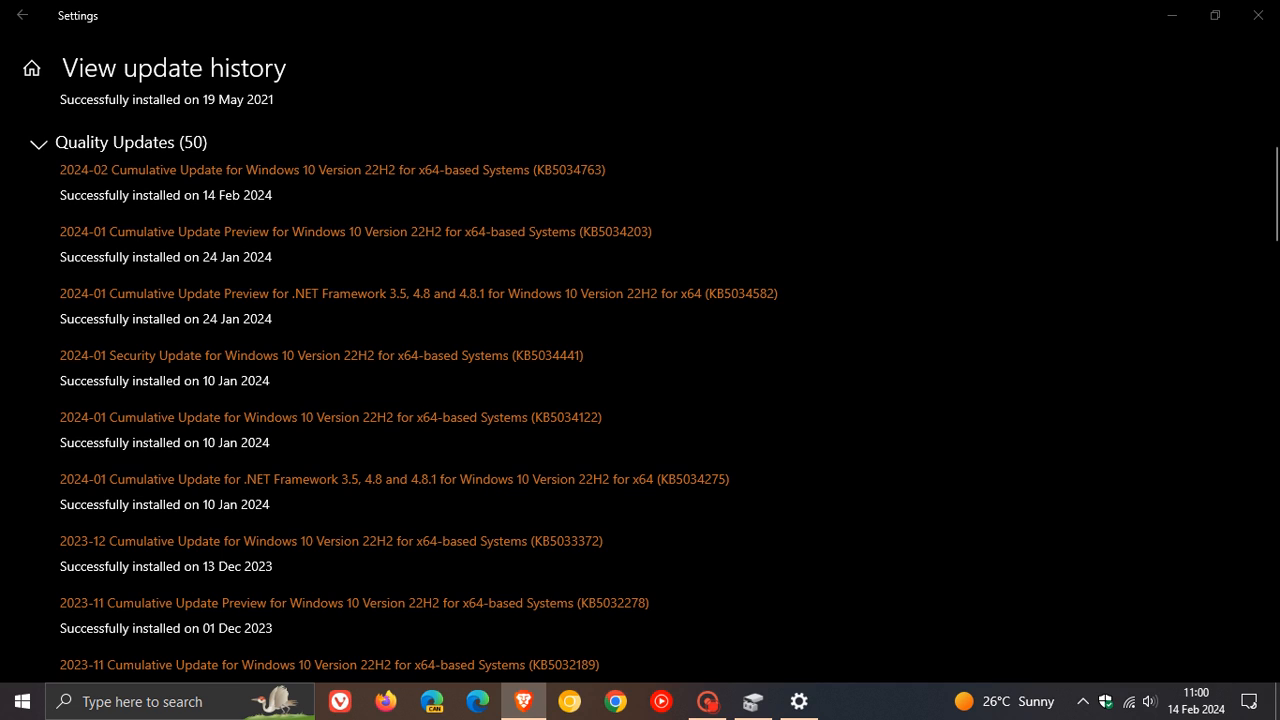
mouse_move(630, 376)
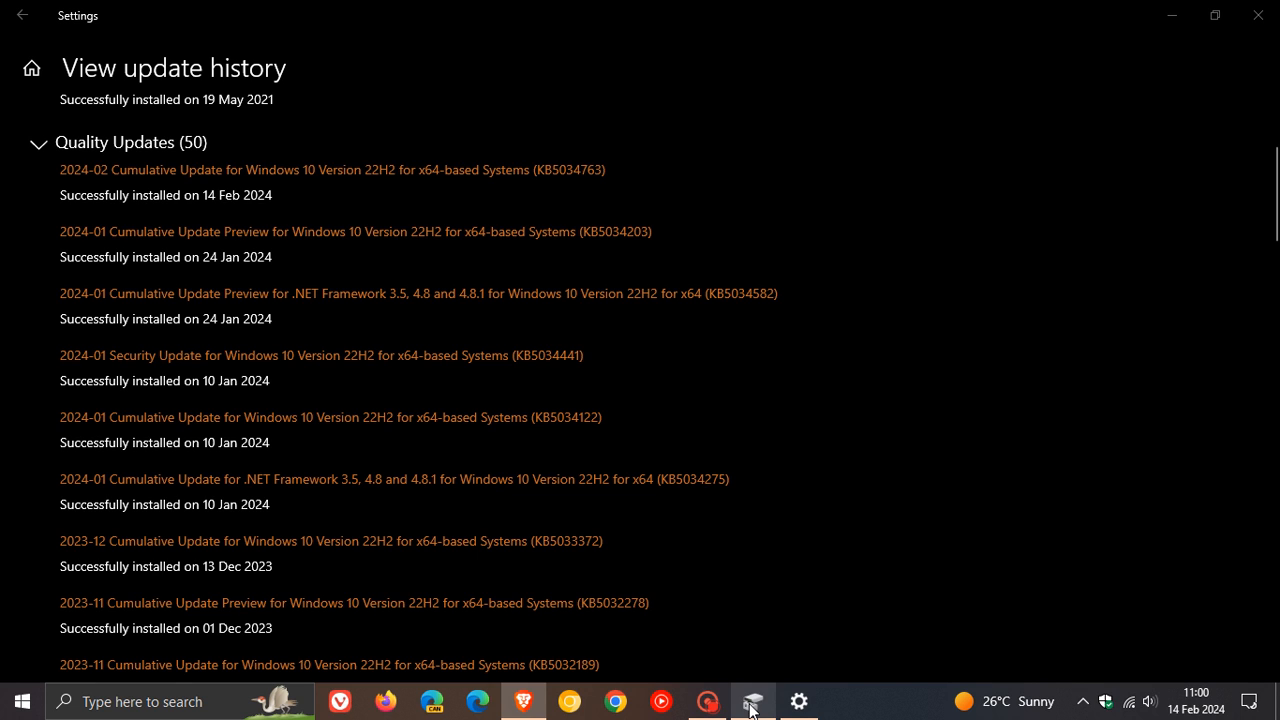
left_click(752, 700)
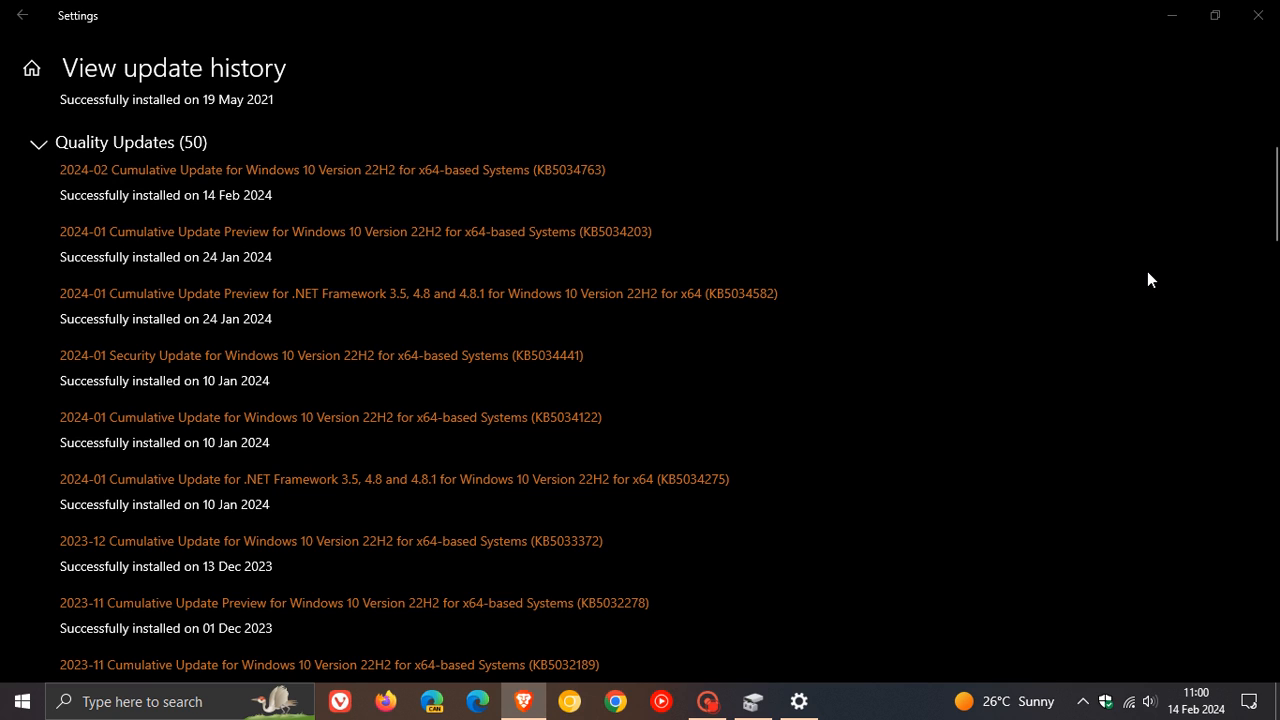
mouse_move(1020, 360)
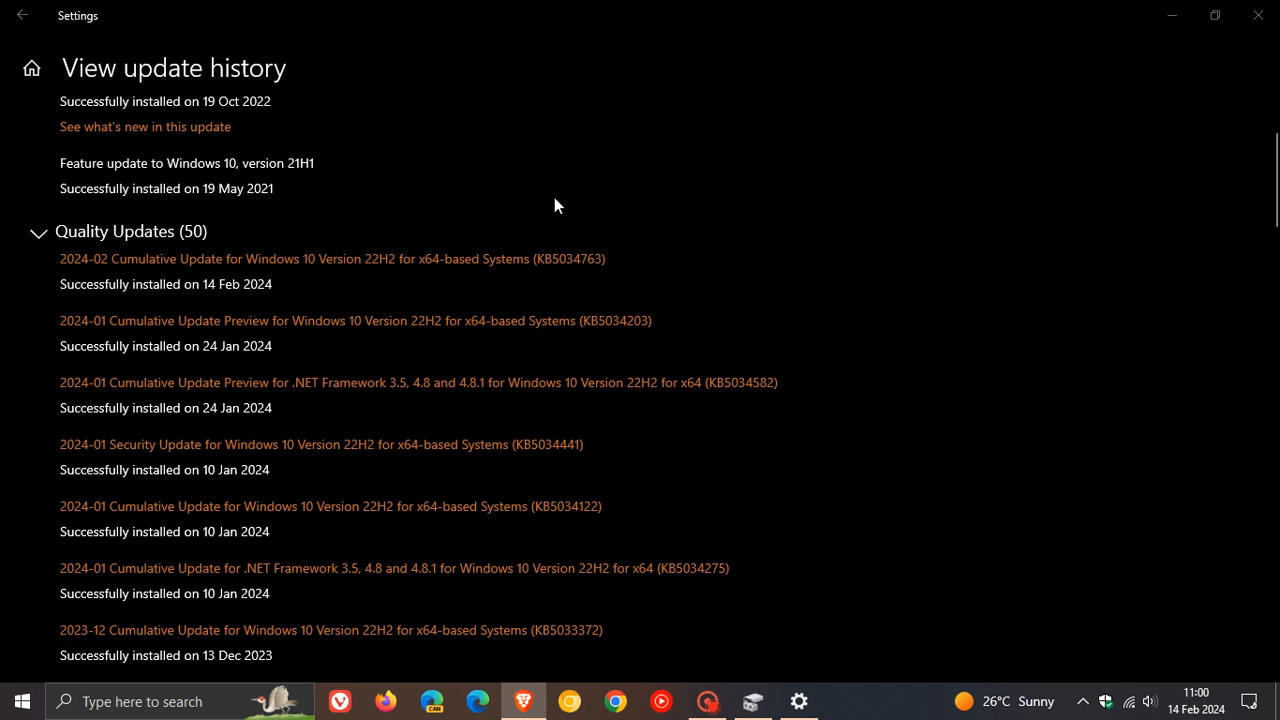
mouse_move(616, 294)
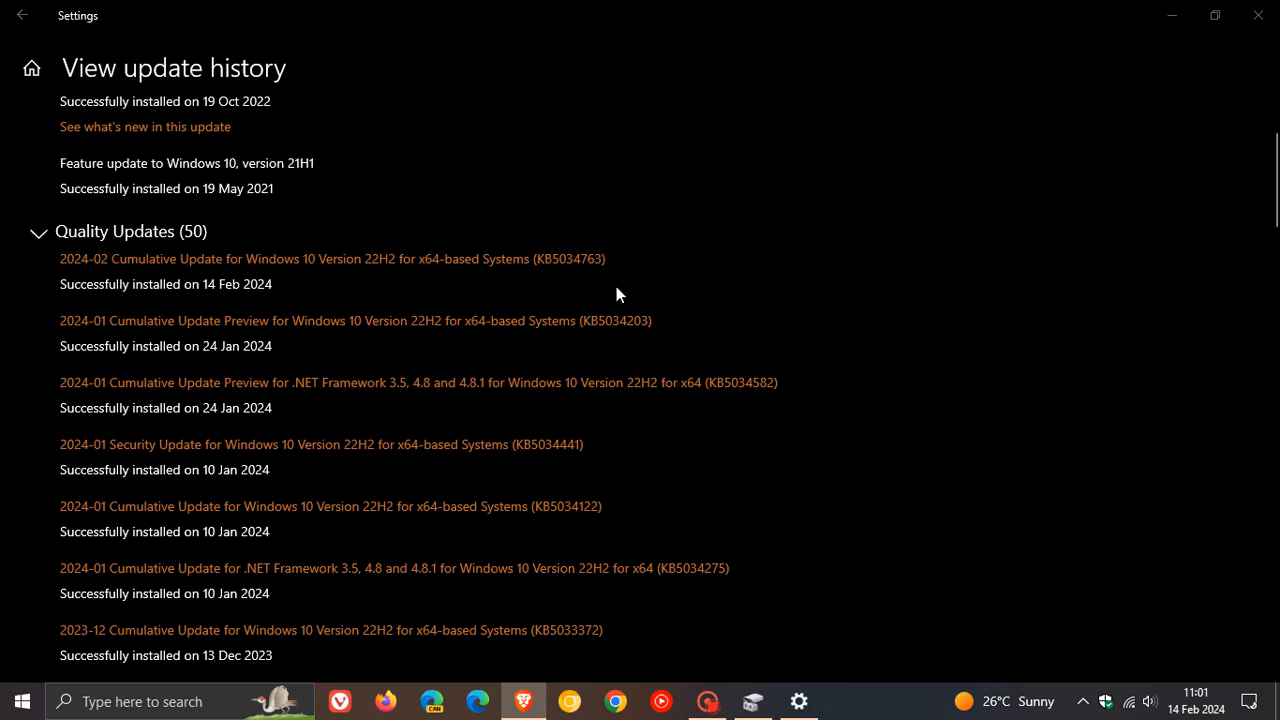
mouse_move(908, 274)
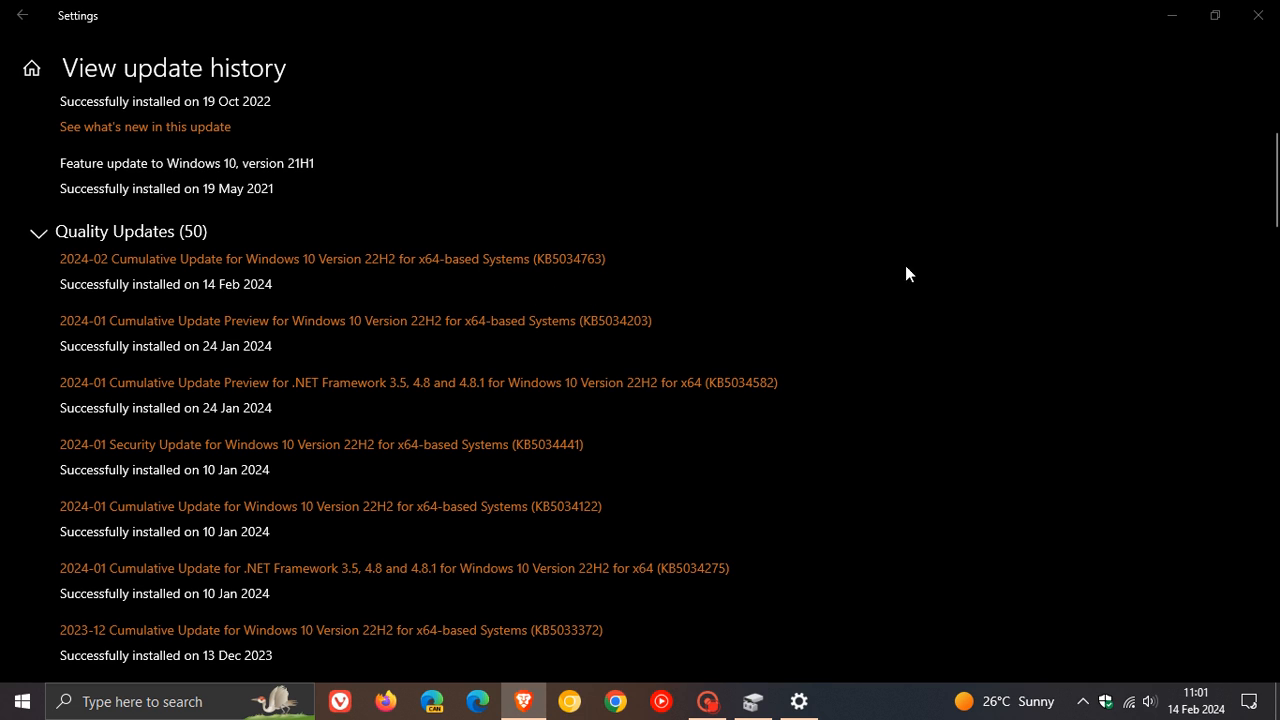
mouse_move(1096, 340)
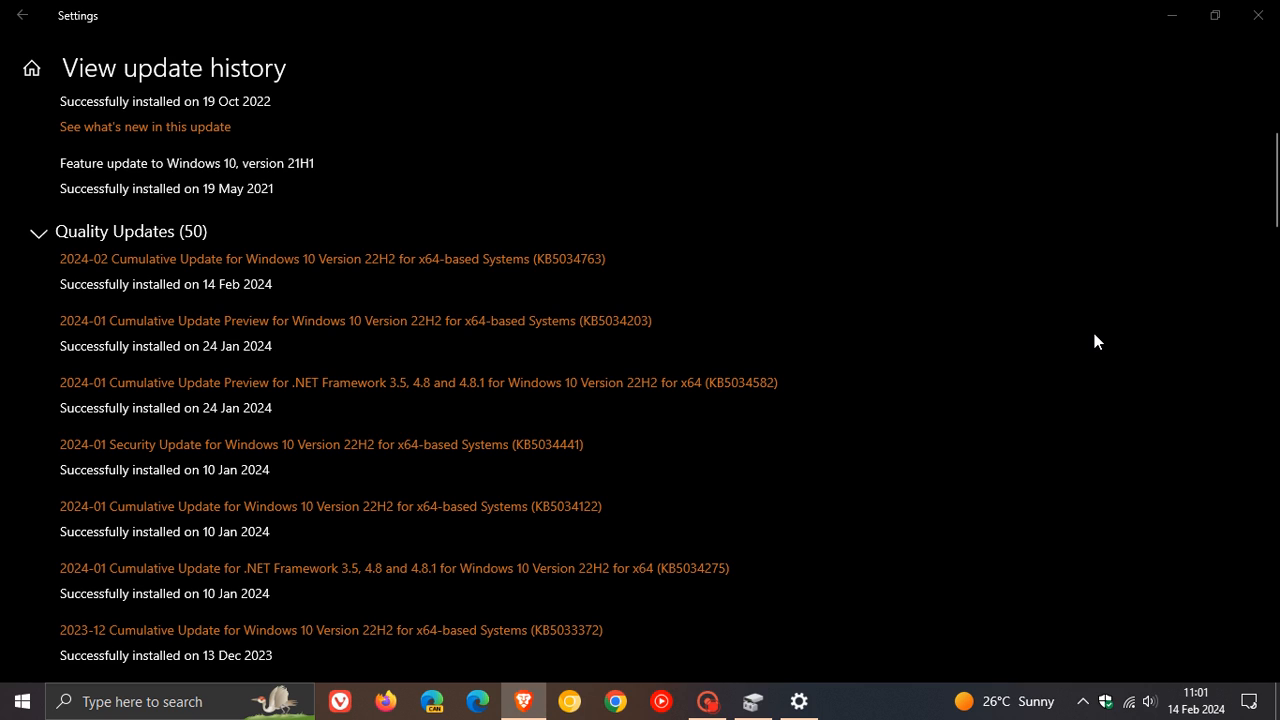
- Minimize the Settings window, leaving only the desktop showing
left_click(1256, 16)
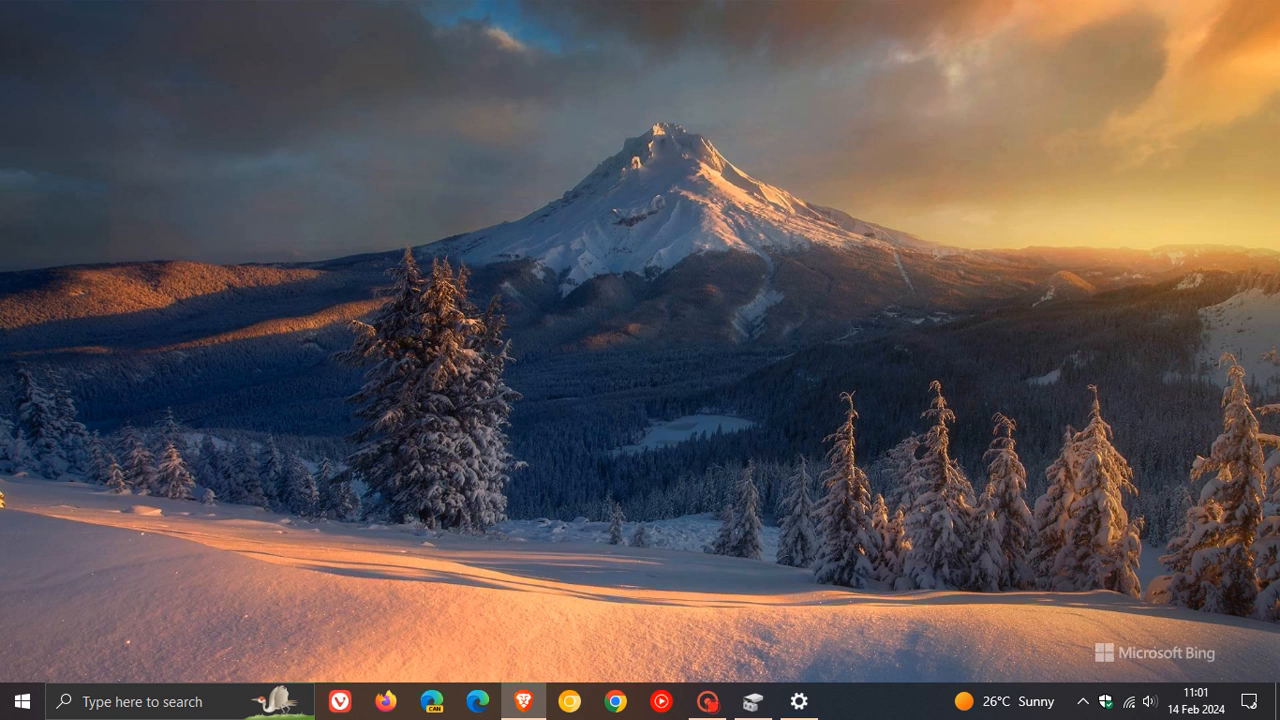
mouse_move(992, 448)
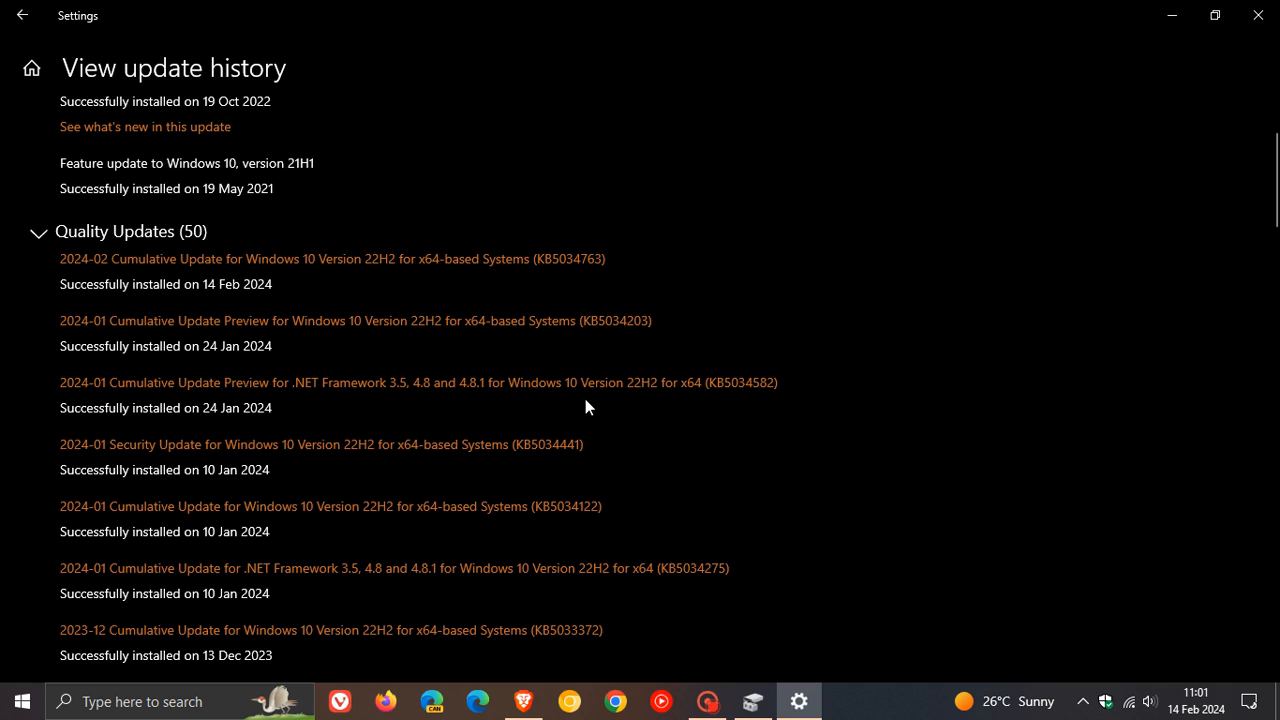
mouse_move(750, 472)
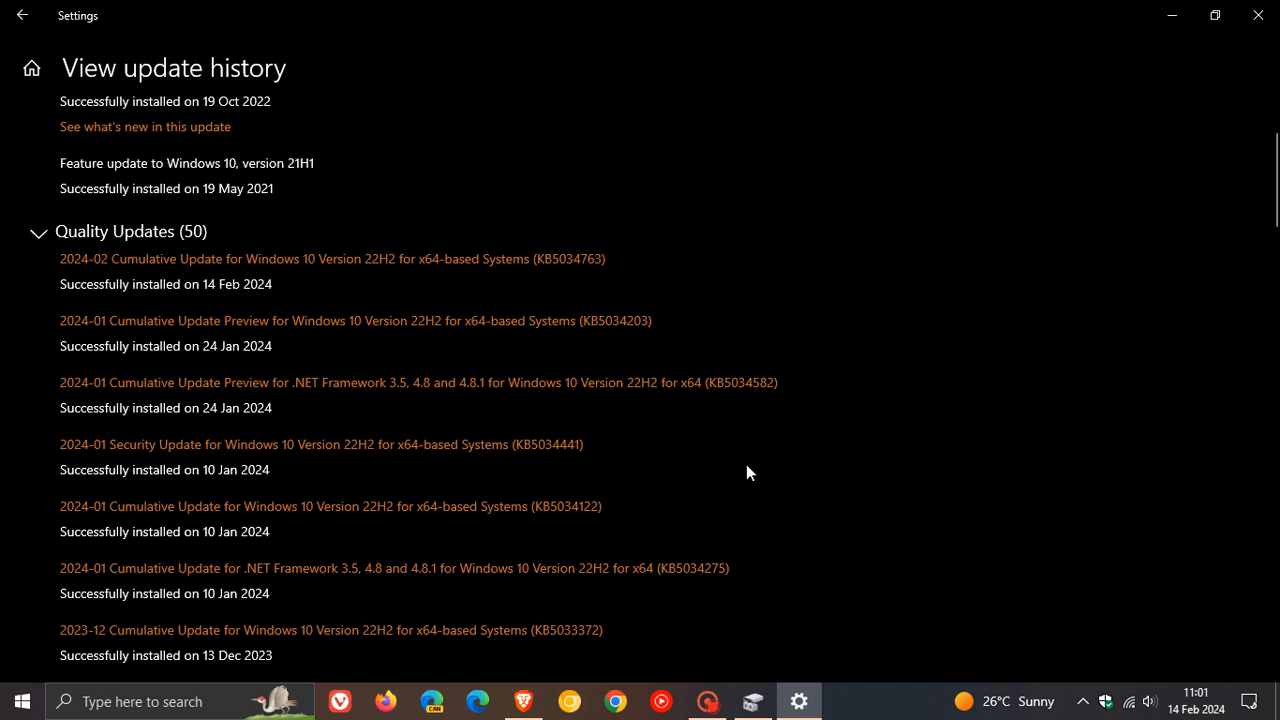
mouse_move(696, 460)
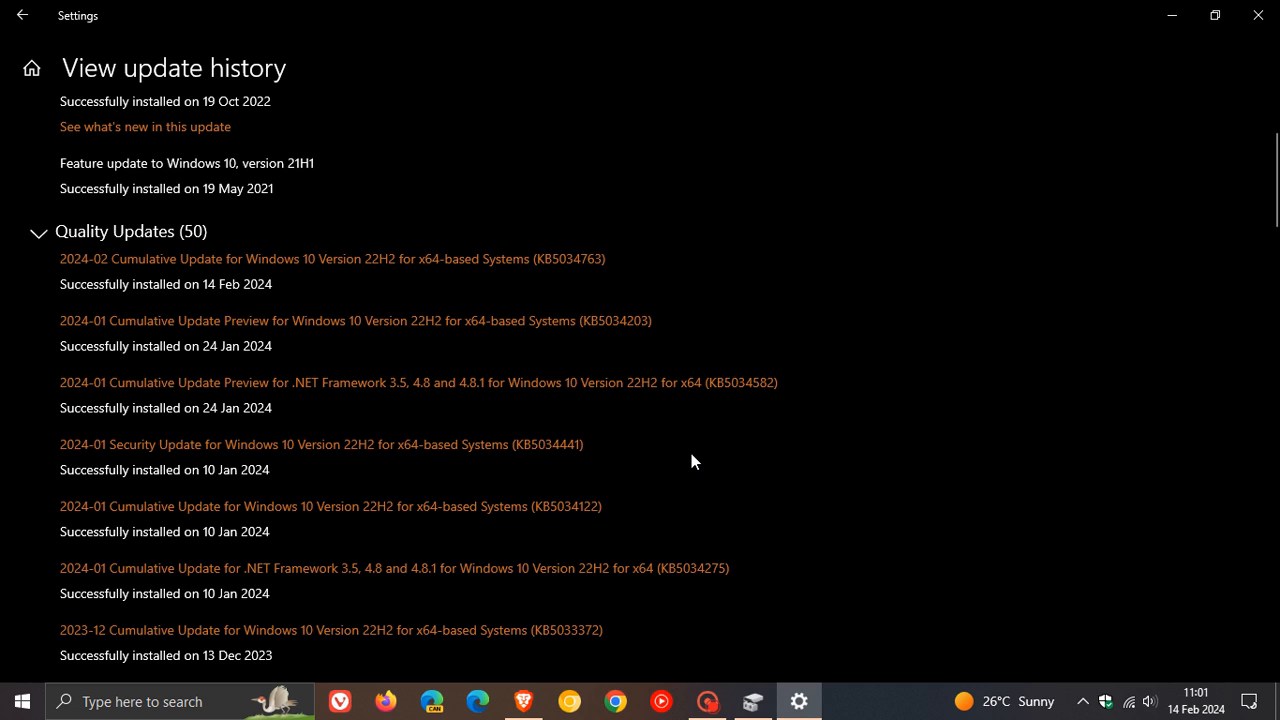
mouse_move(736, 480)
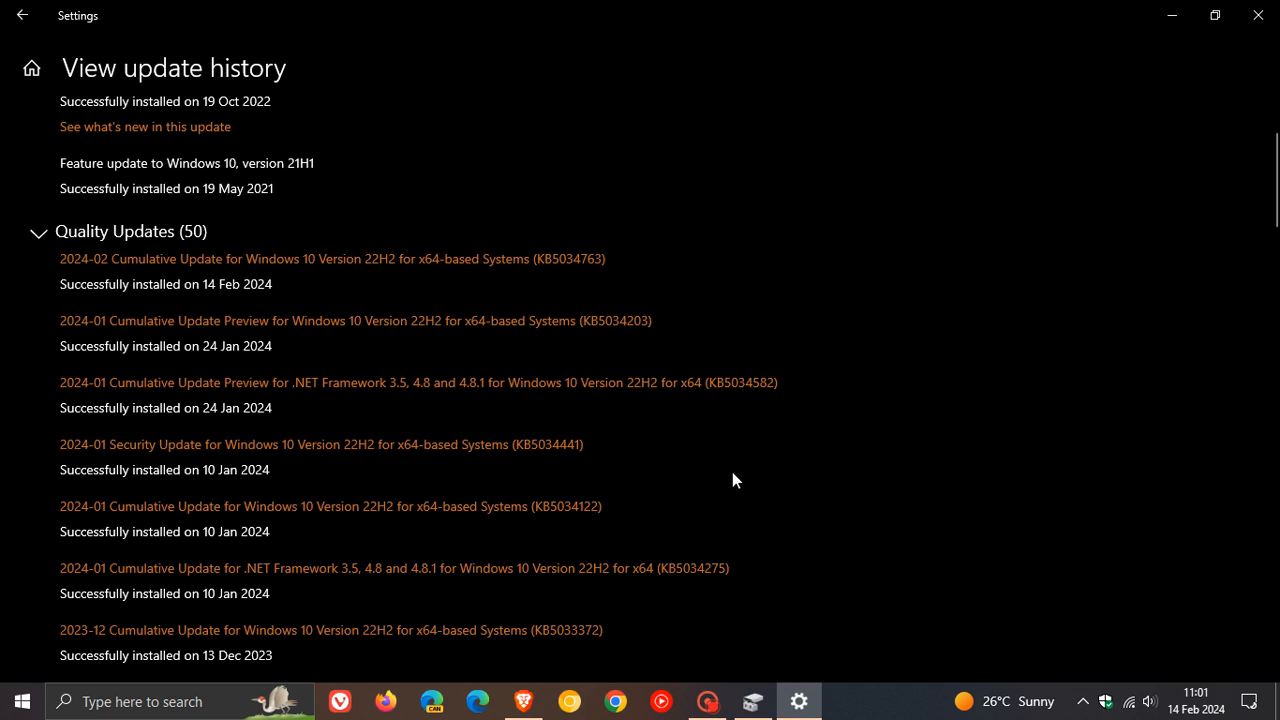
mouse_move(712, 460)
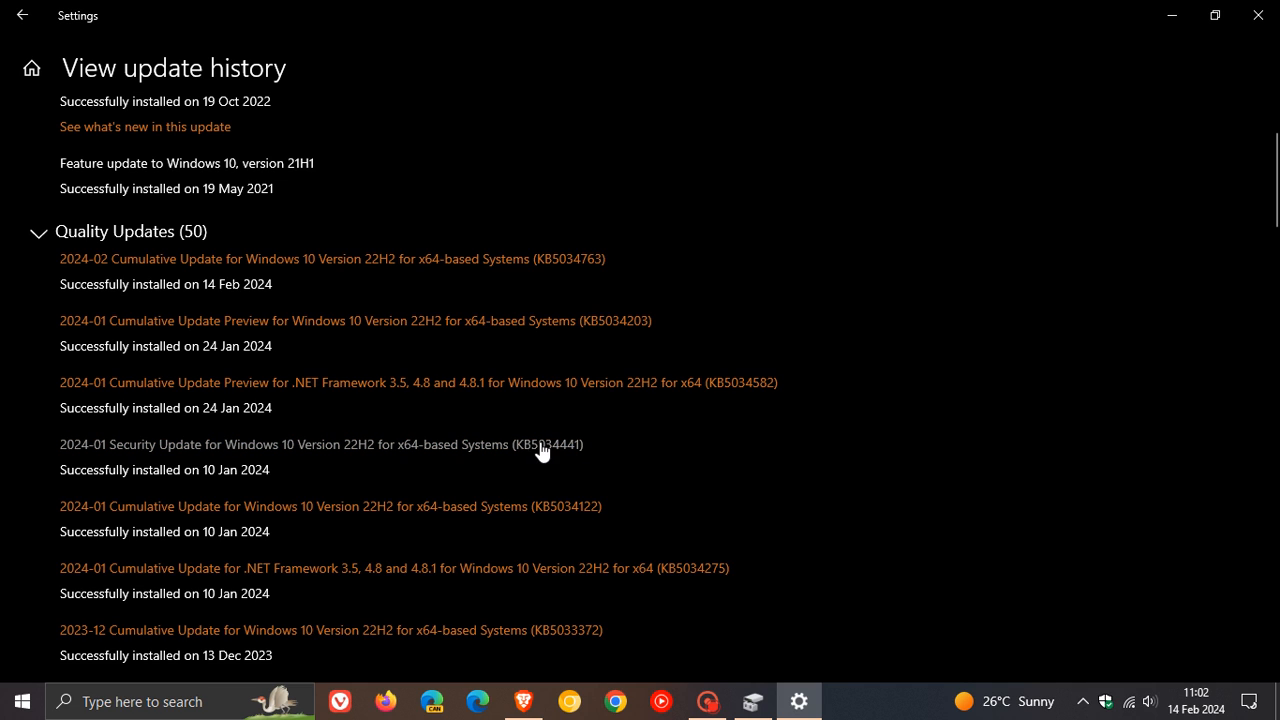
mouse_move(620, 240)
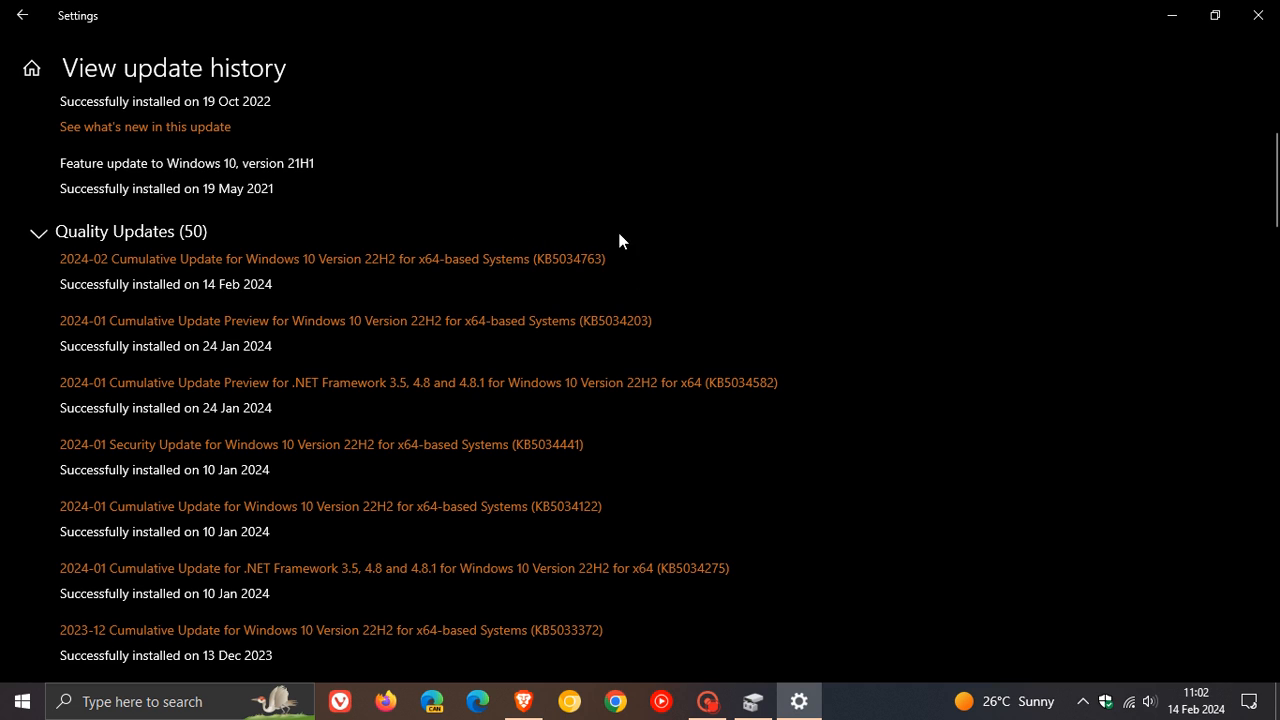
mouse_move(548, 464)
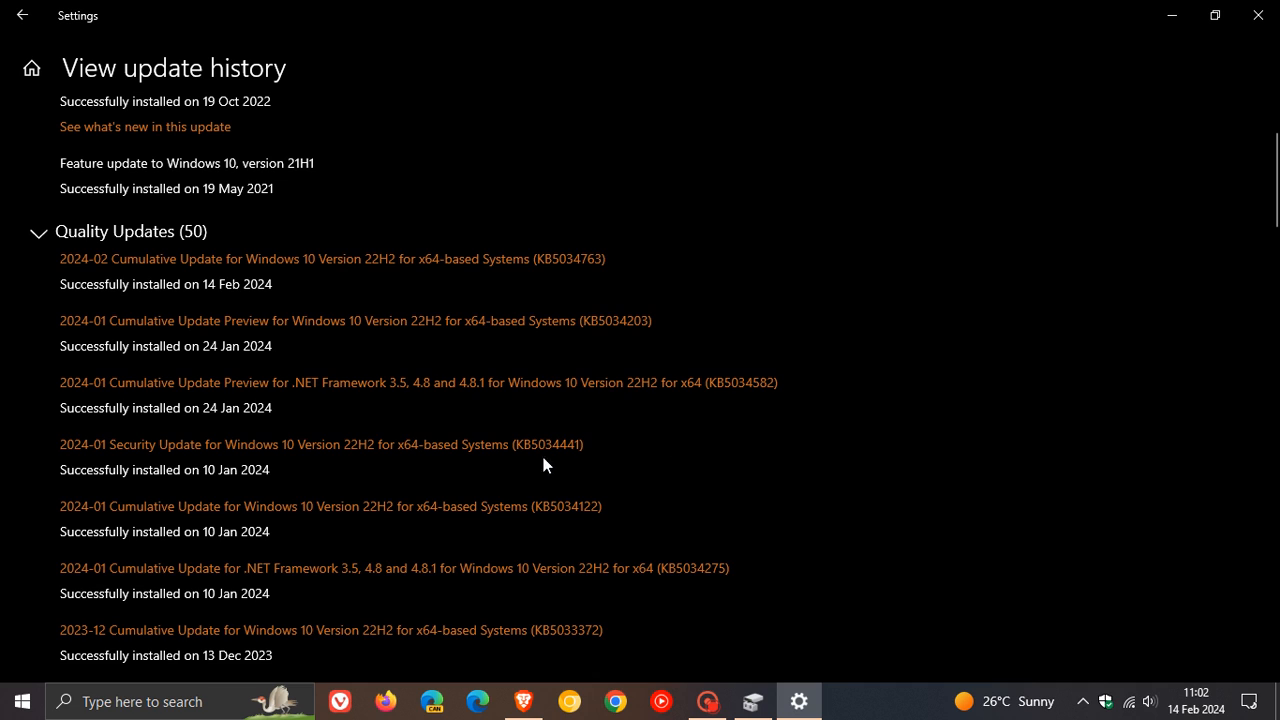
mouse_move(184, 450)
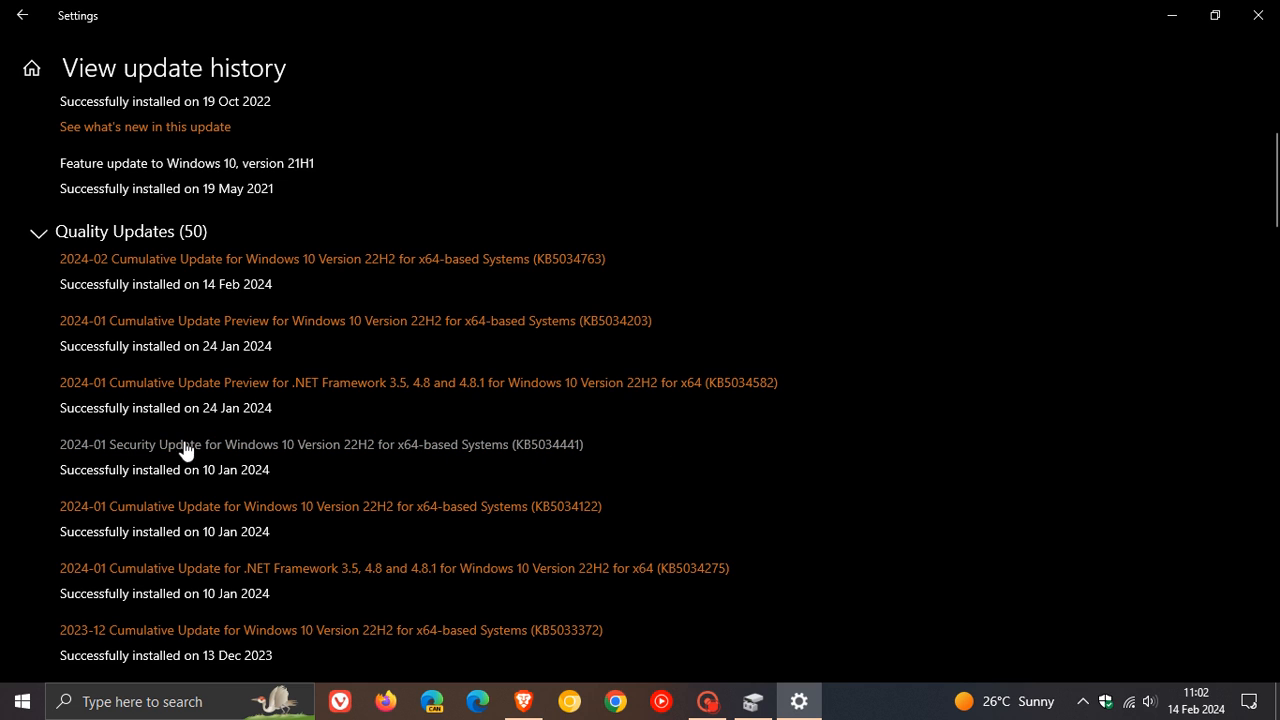
mouse_move(180, 416)
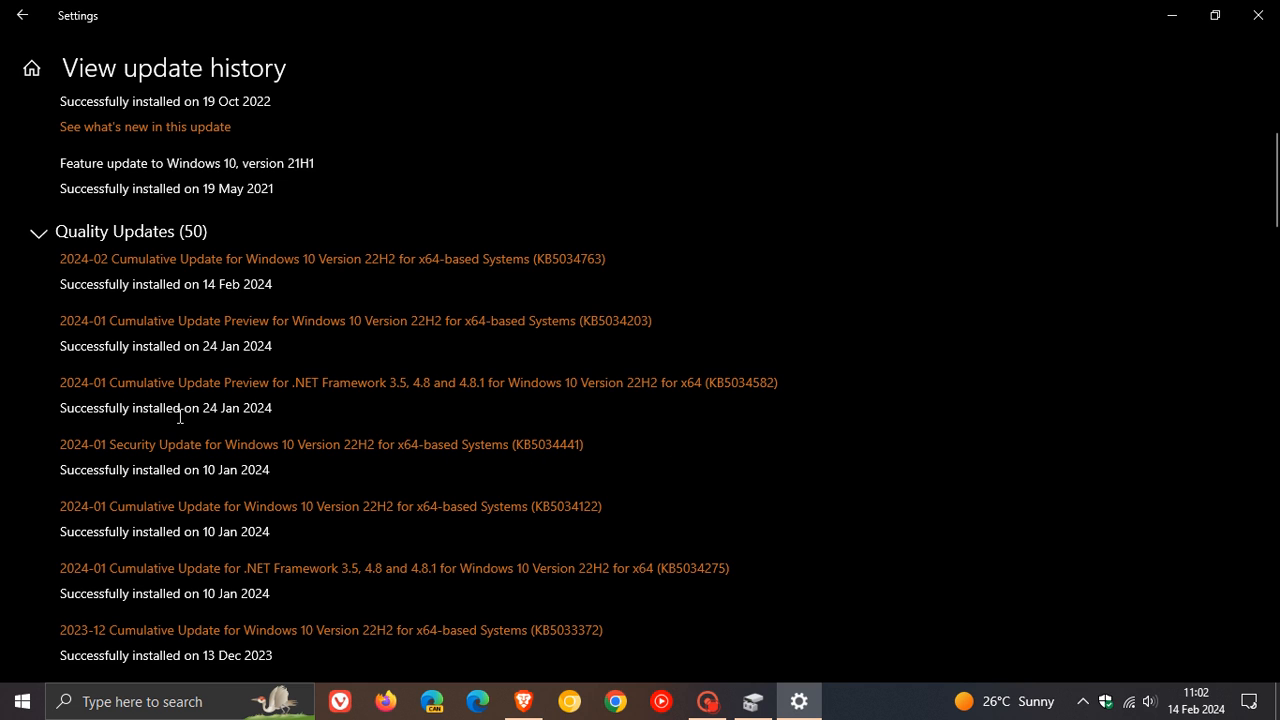
mouse_move(250, 530)
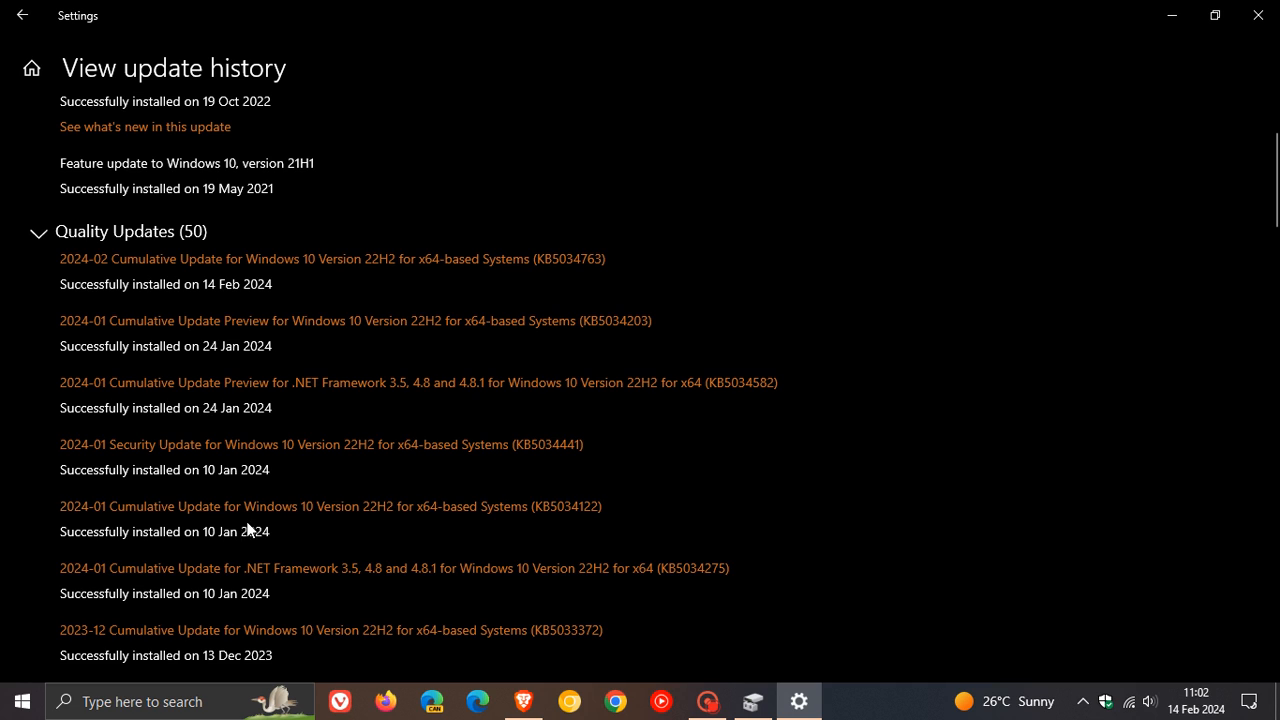
mouse_move(148, 444)
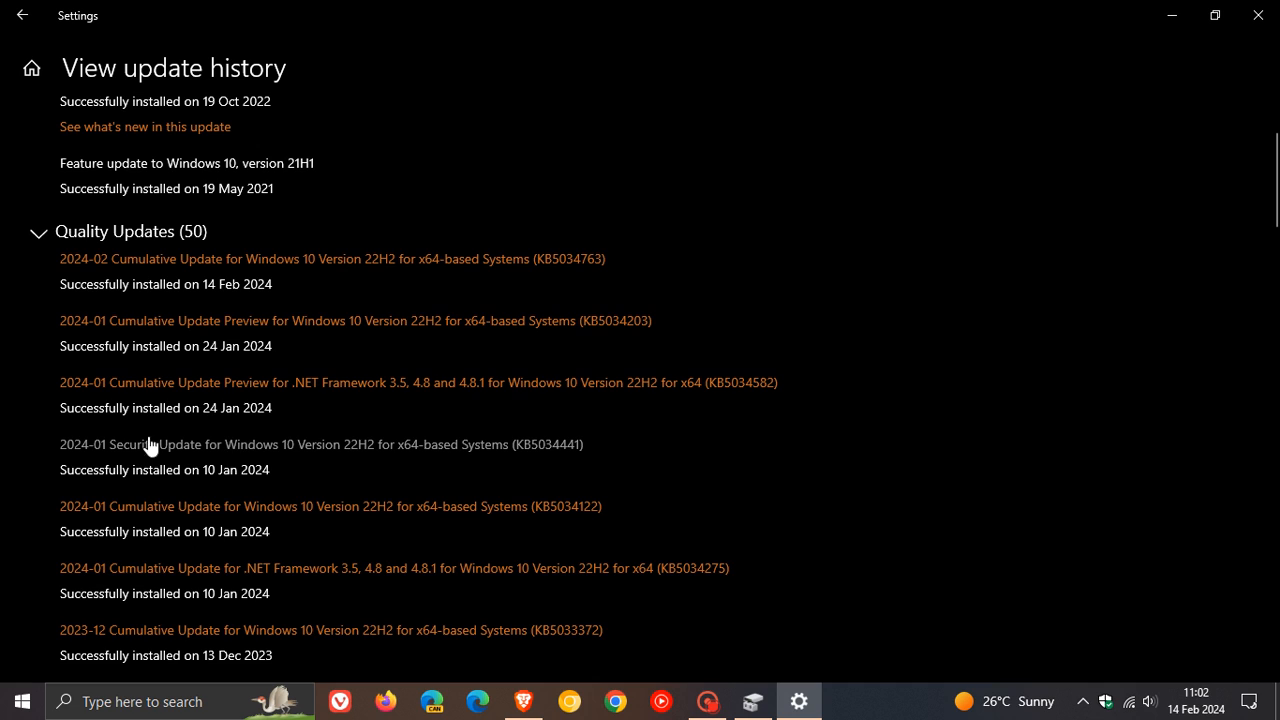
mouse_move(584, 470)
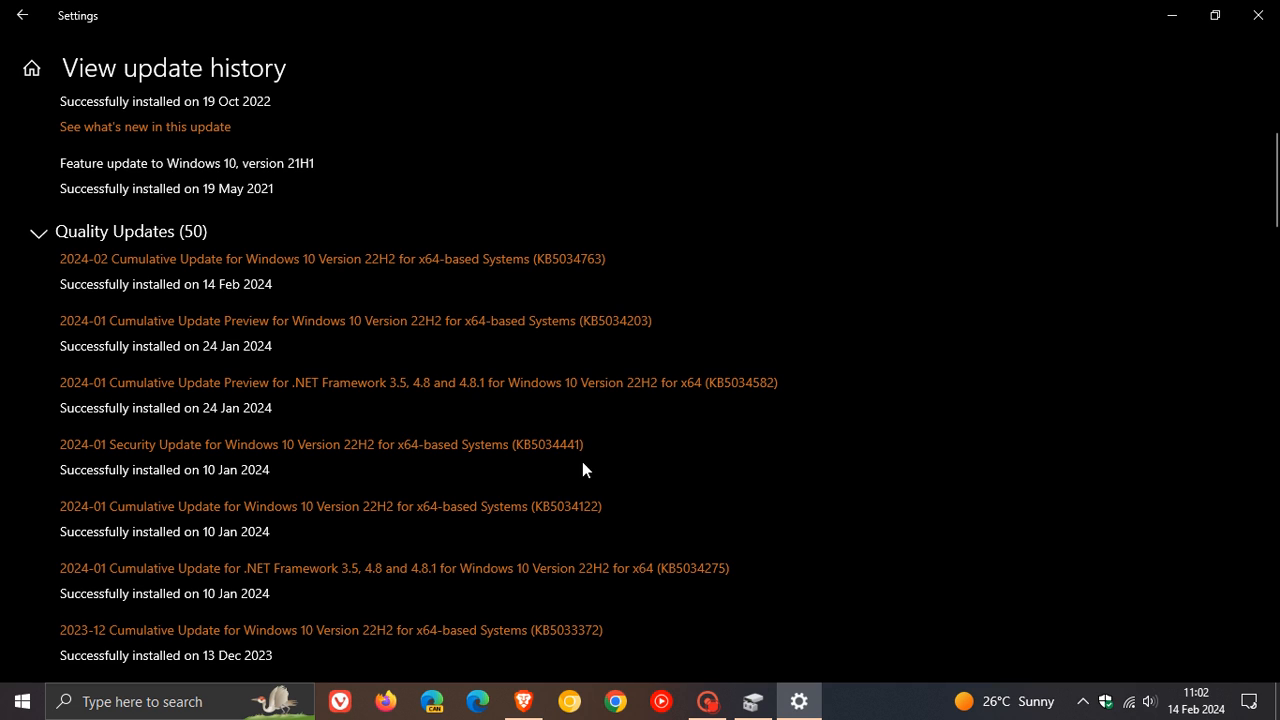
mouse_move(604, 462)
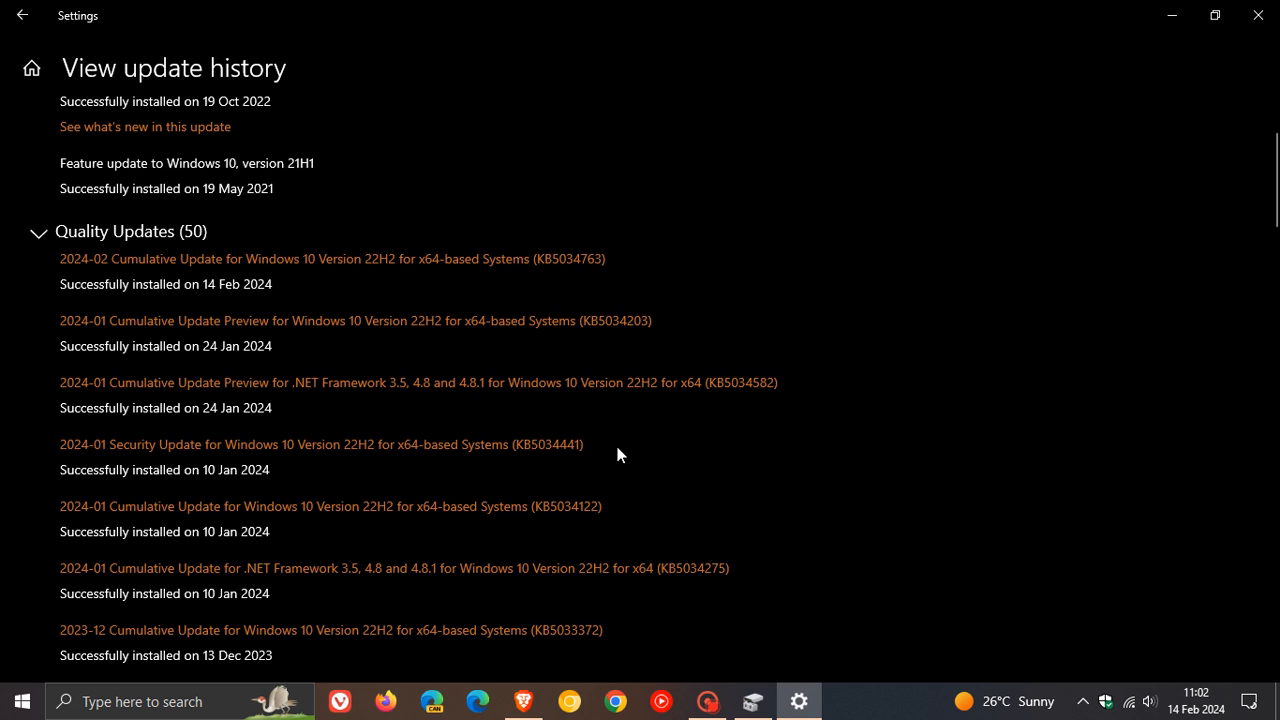
mouse_move(758, 246)
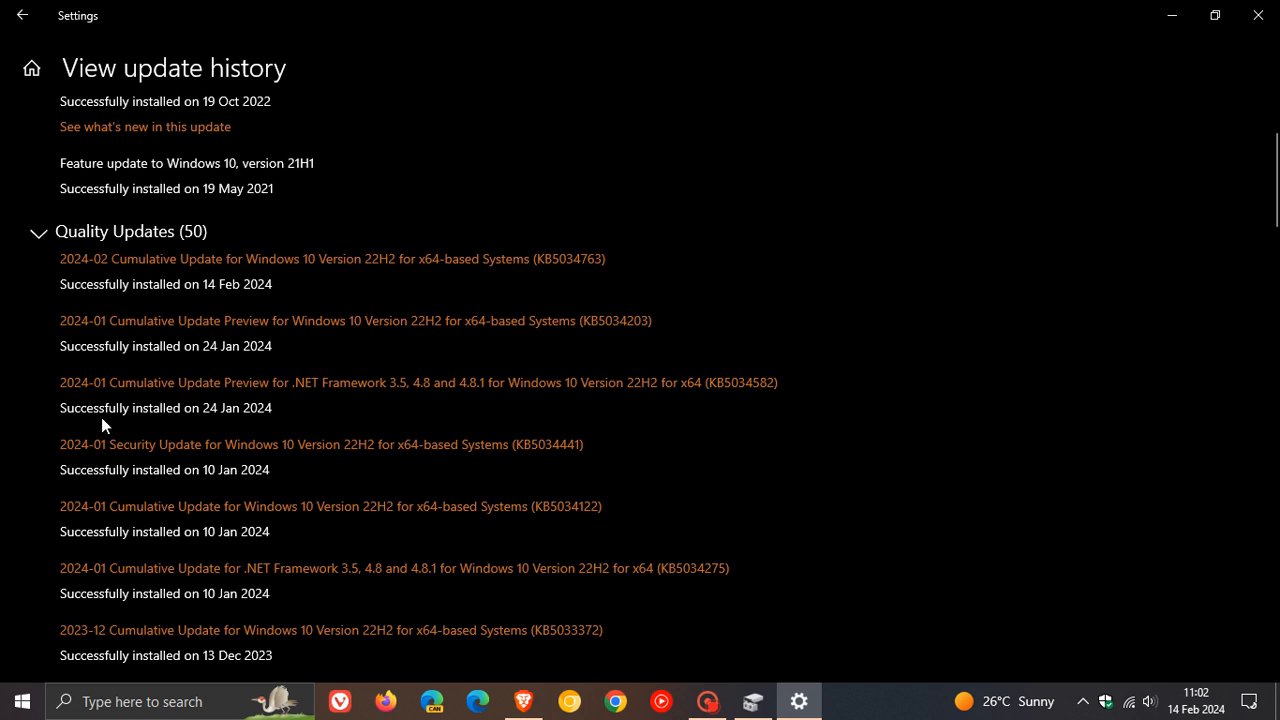
mouse_move(692, 458)
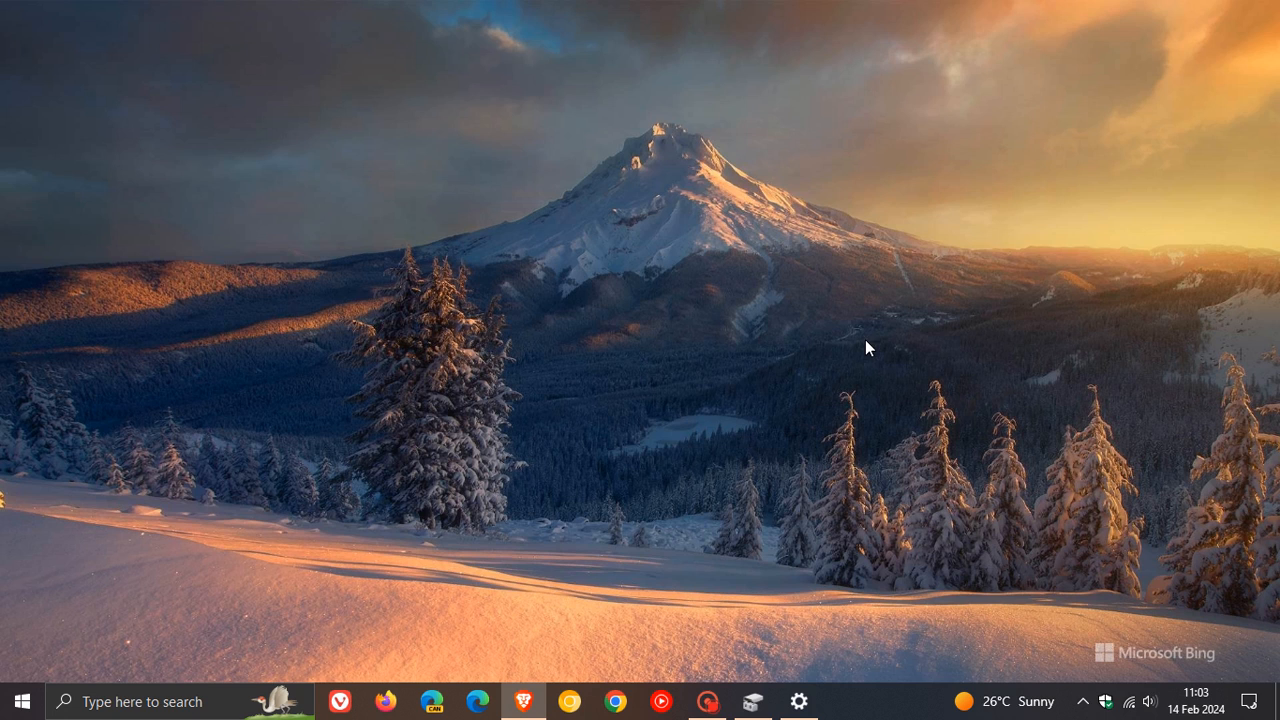
mouse_move(876, 356)
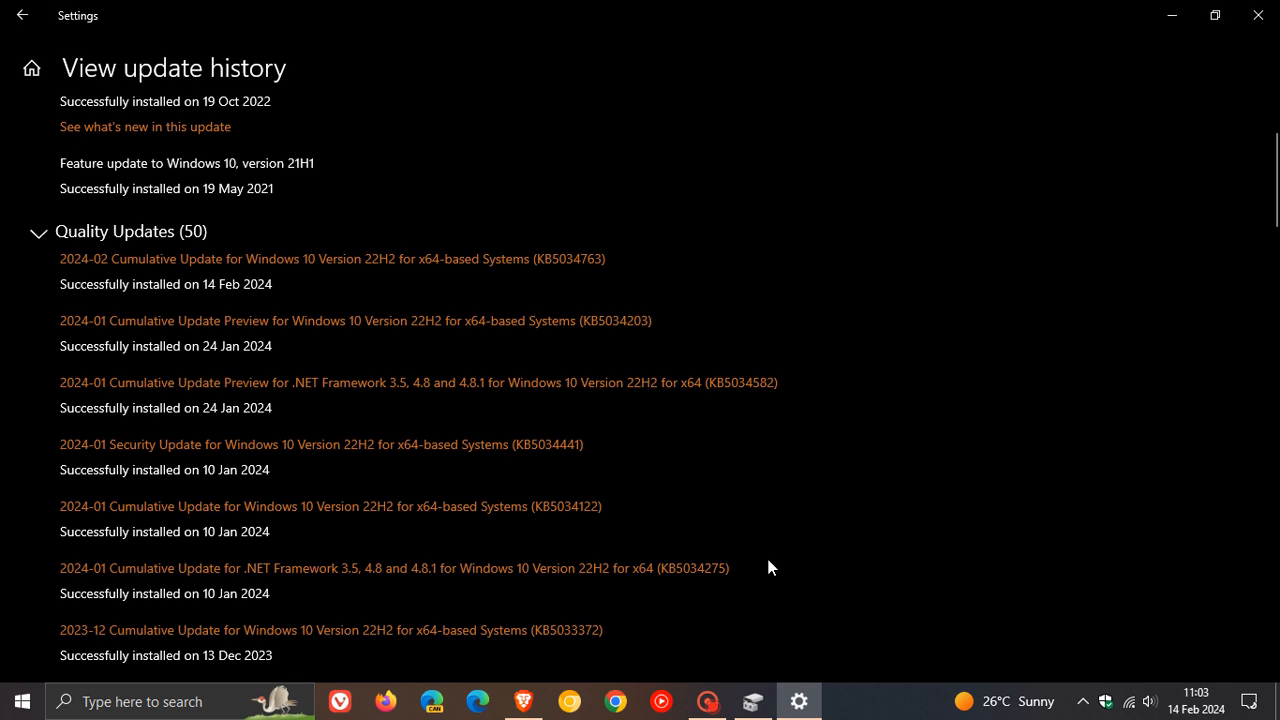
mouse_move(588, 470)
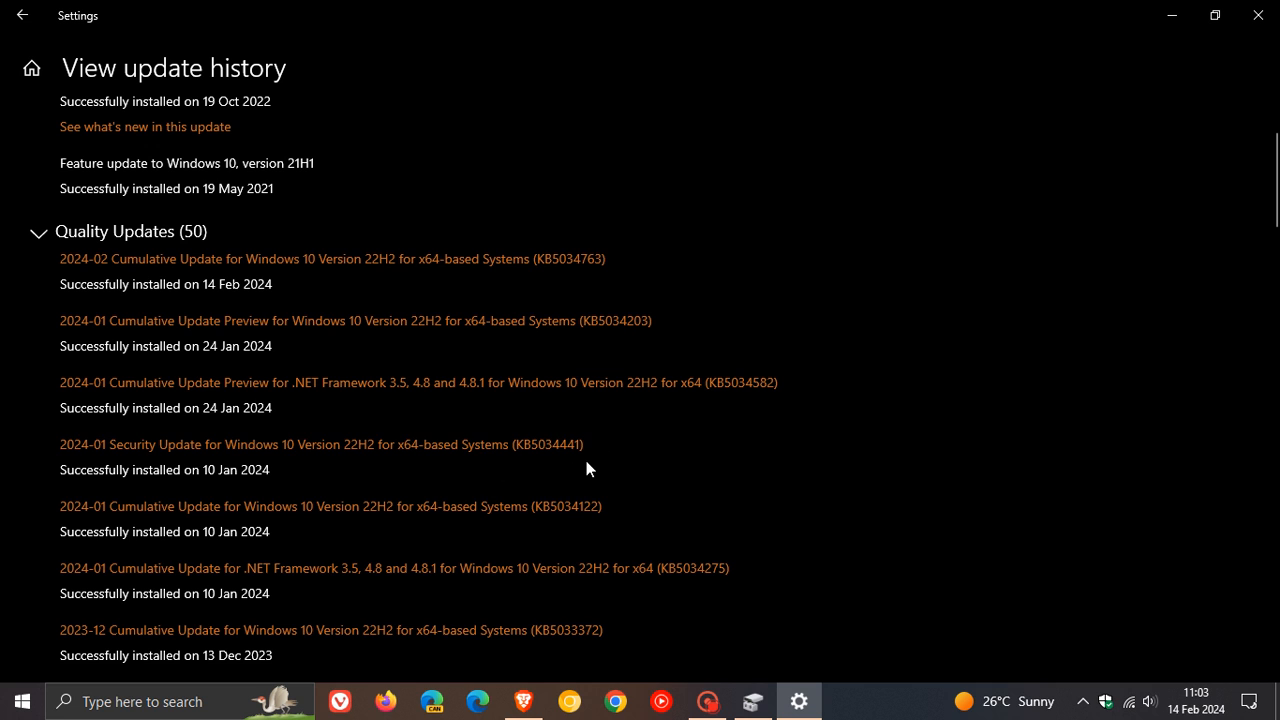
mouse_move(788, 444)
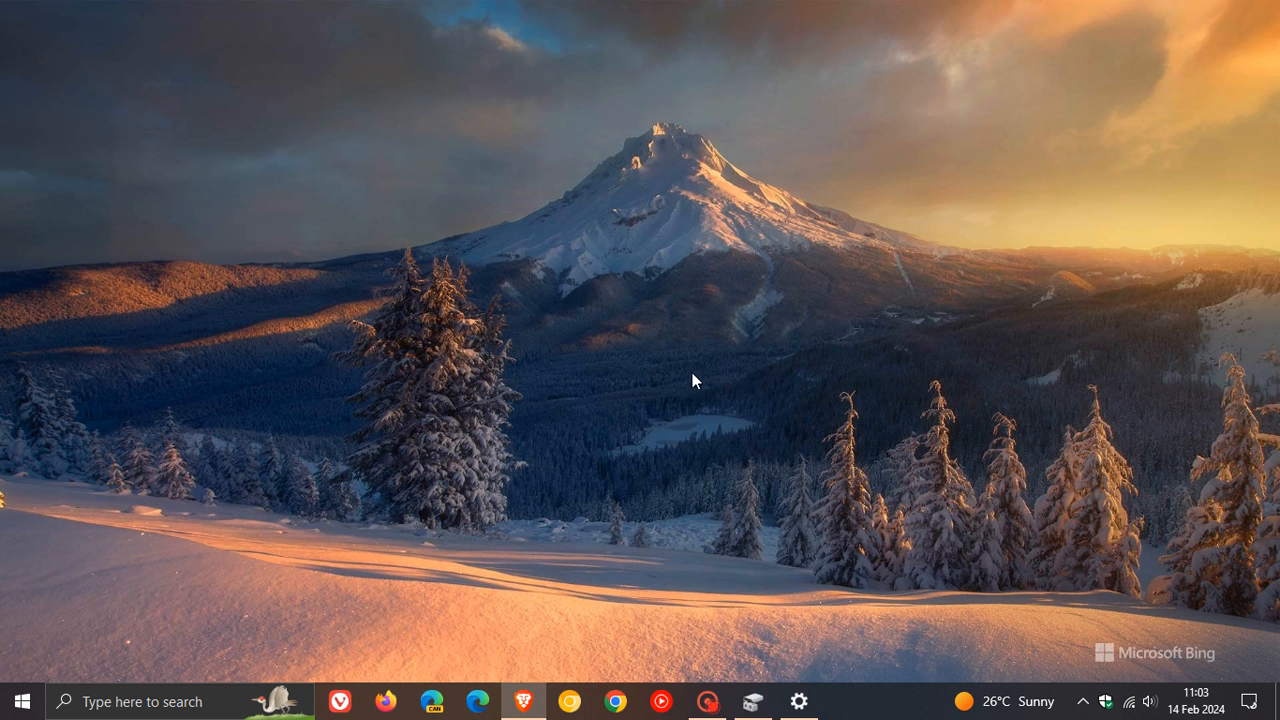
mouse_move(896, 356)
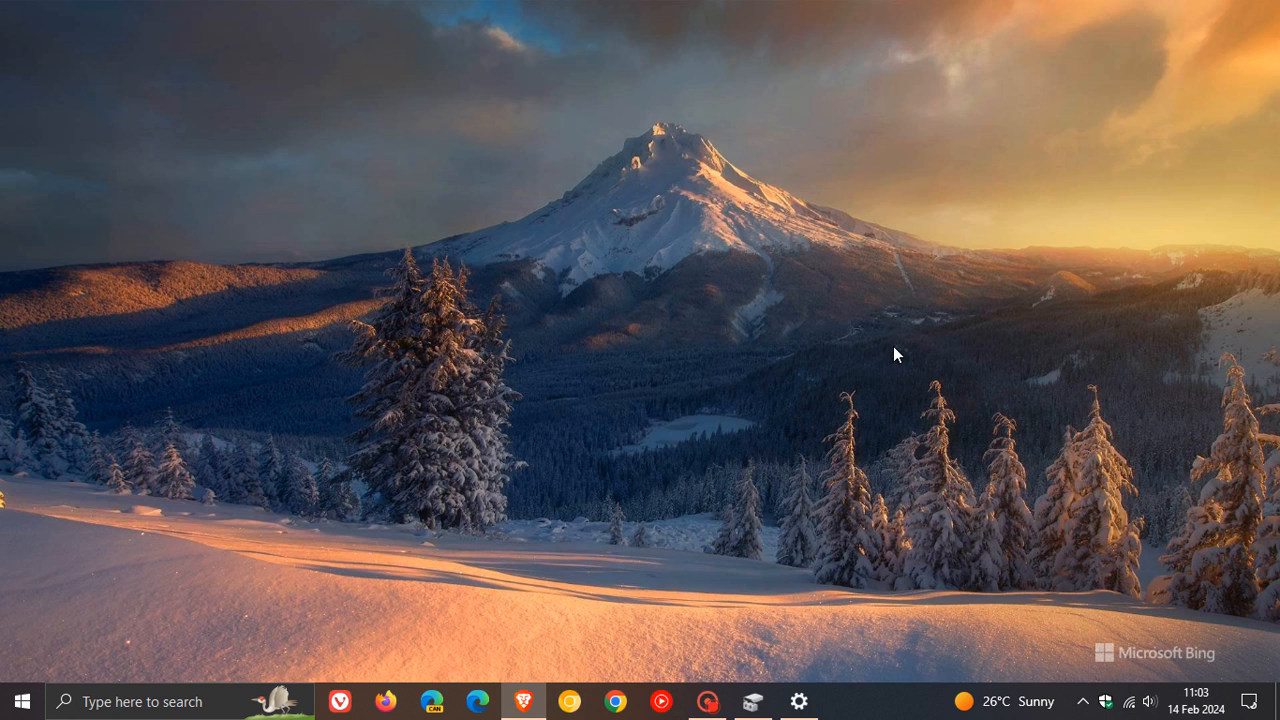